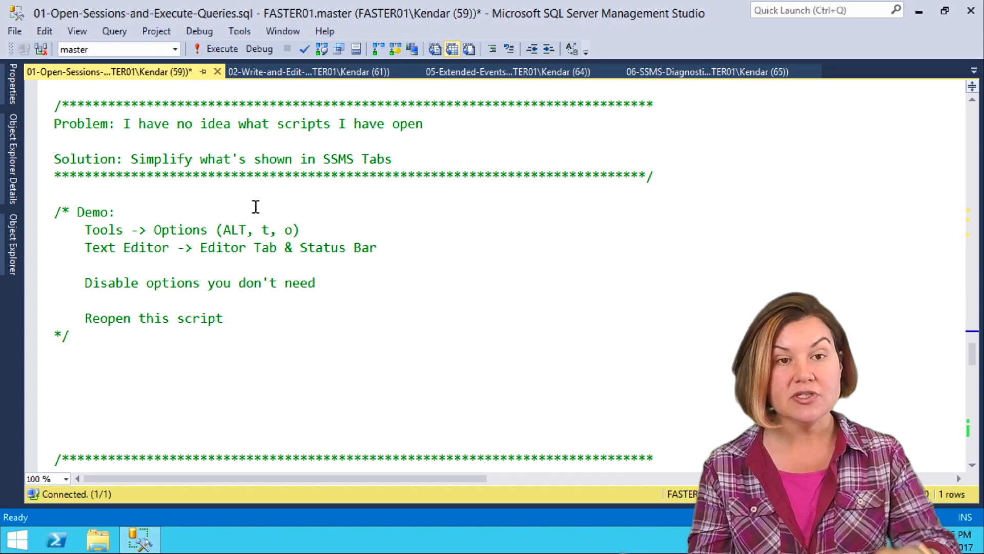
Open the Tools menu, close it, and open it again
{"action": "left_click", "coordinate": [239, 31]}
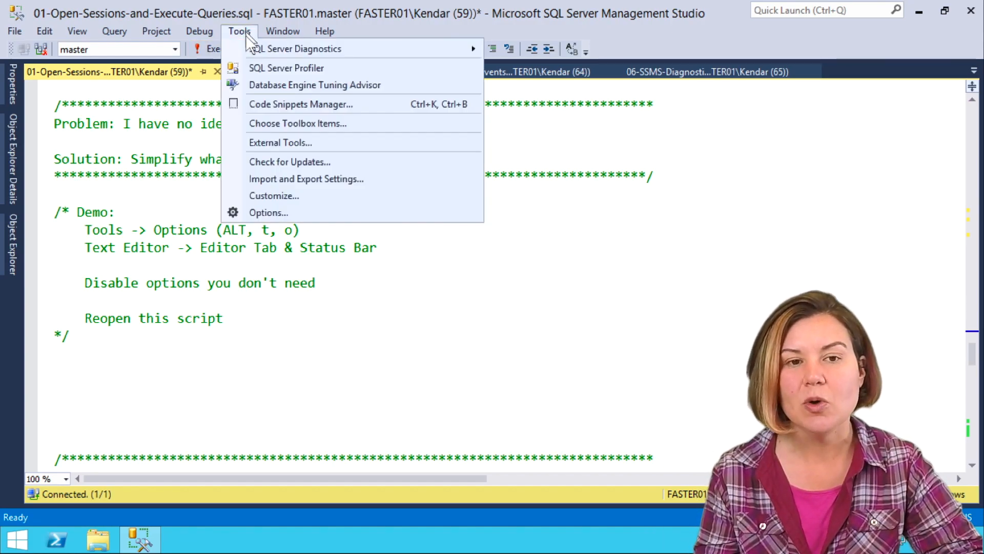
{"action": "mouse_move", "coordinate": [268, 212]}
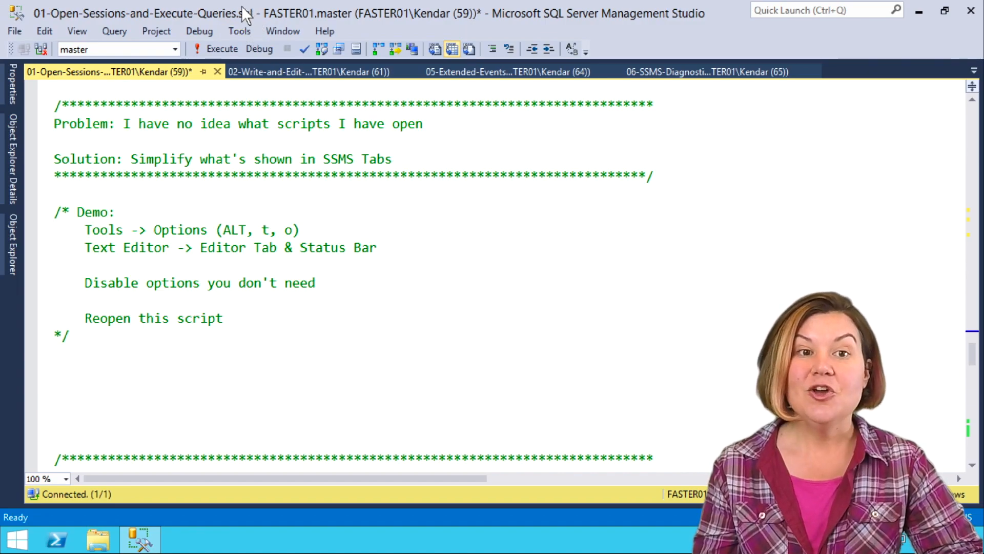
{"action": "left_click", "coordinate": [239, 30]}
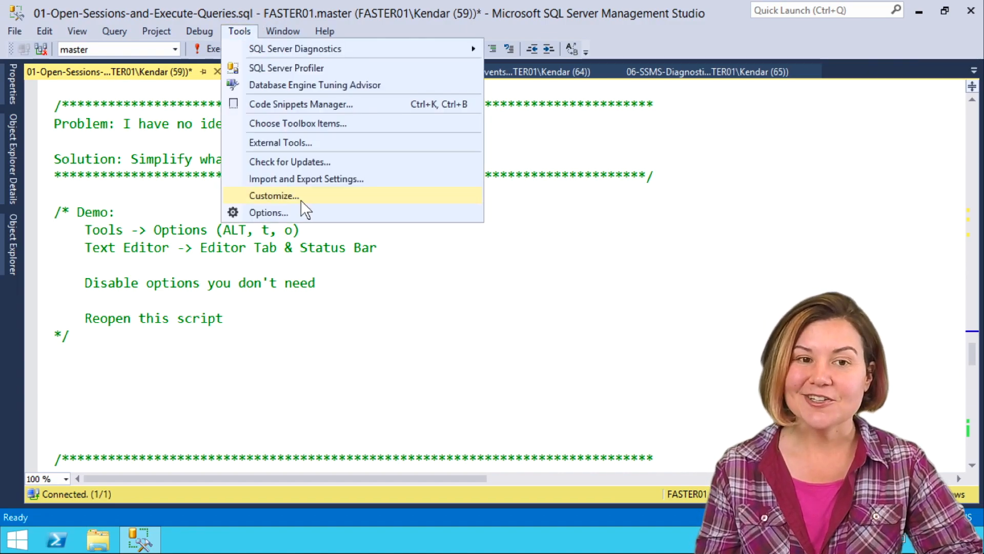
Open Options at Text Editor > Editor Tab and Status Bar to reach the Tab Text settings
{"action": "left_click", "coordinate": [269, 212]}
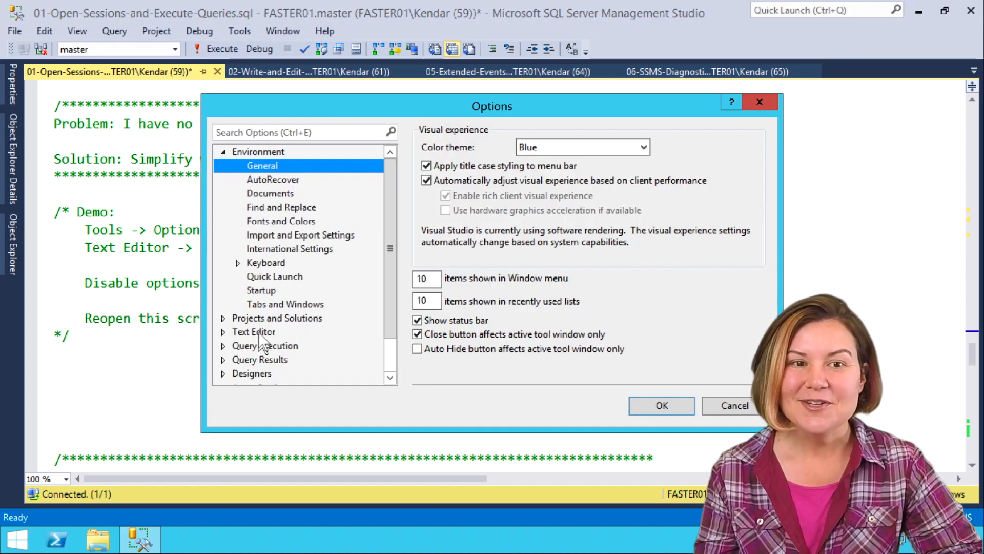
{"action": "left_click", "coordinate": [254, 332]}
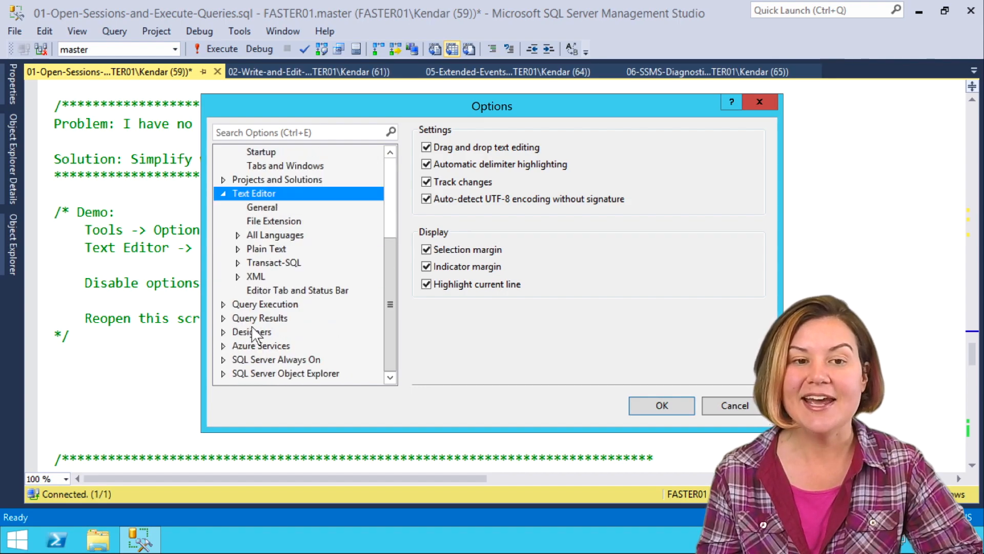
{"action": "left_click", "coordinate": [297, 290]}
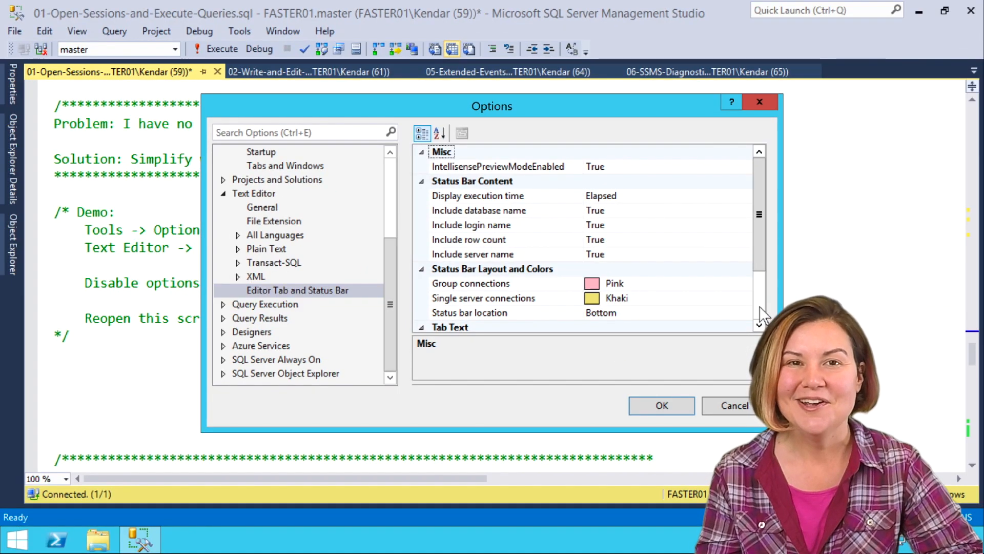
{"action": "scroll", "scroll_direction": "down", "scroll_amount": 3}
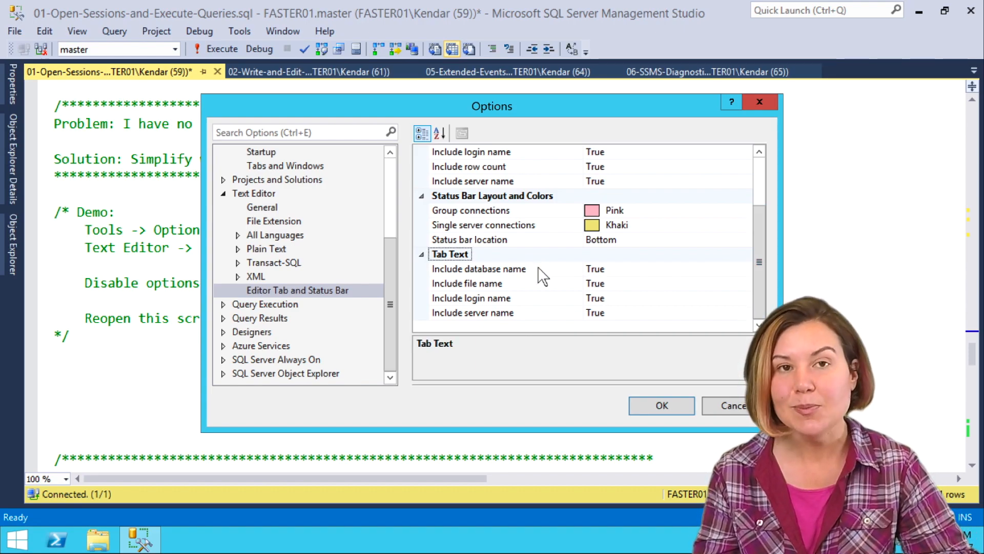
{"action": "mouse_move", "coordinate": [635, 277]}
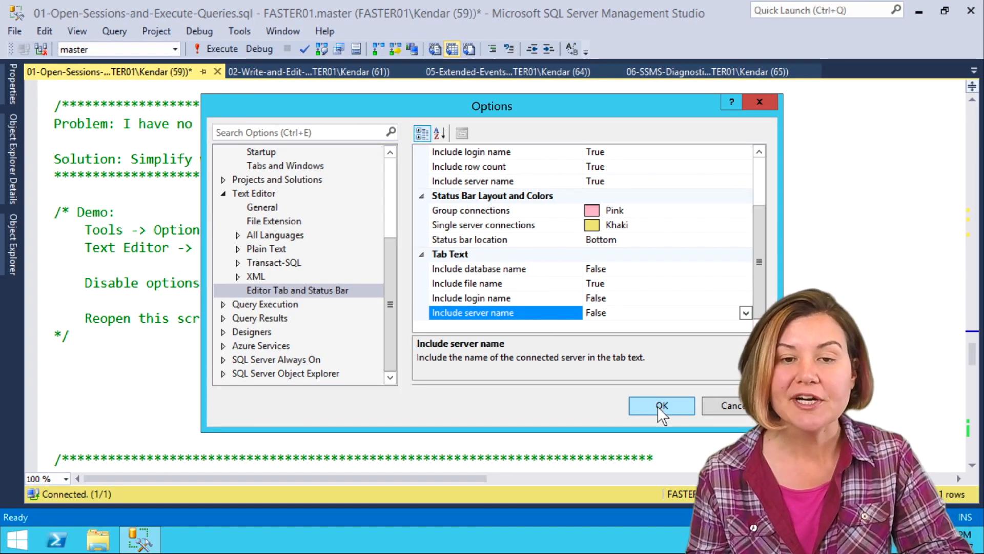
Confirm the Options dialog with OK and save the script with Ctrl+S
{"action": "left_click", "coordinate": [660, 406]}
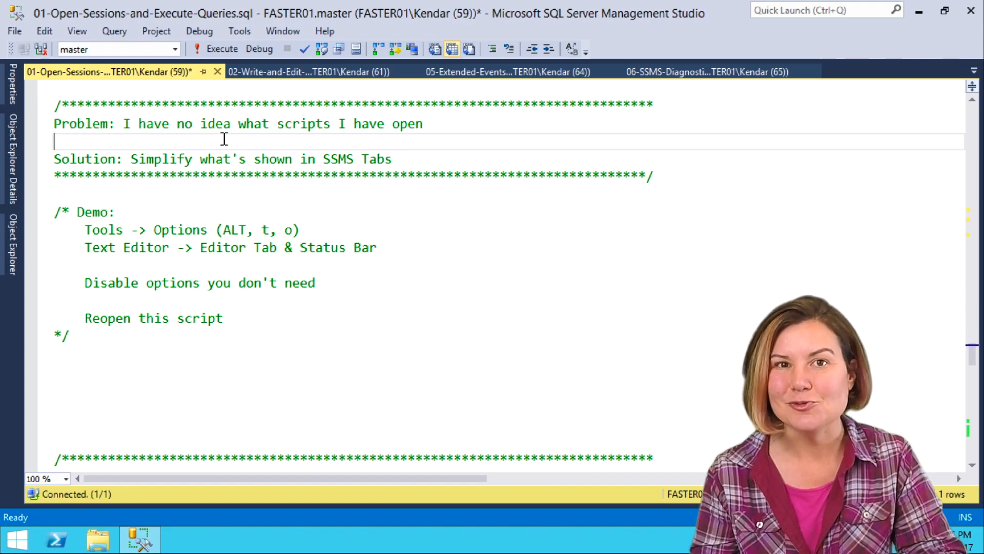
{"action": "key", "text": "ctrl+s"}
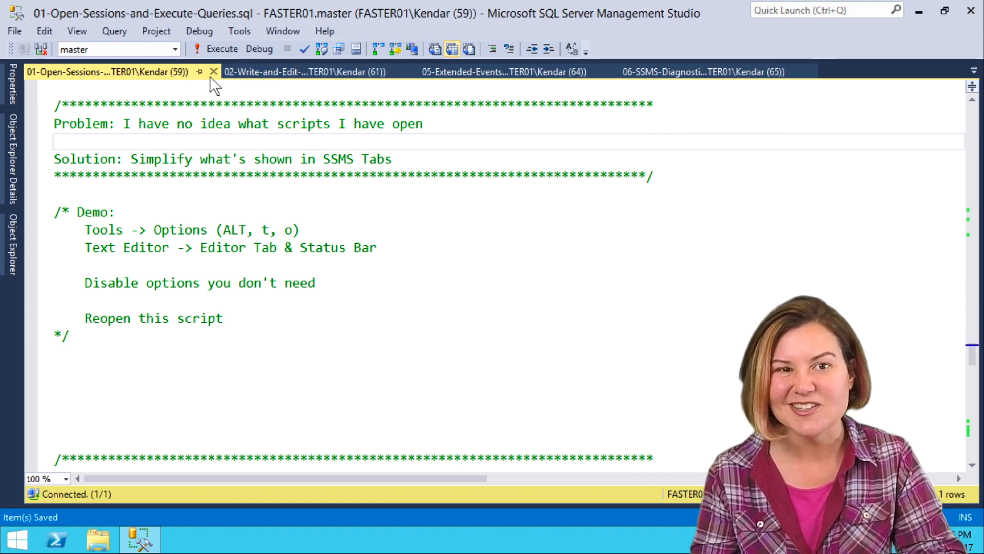
{"action": "mouse_move", "coordinate": [213, 71]}
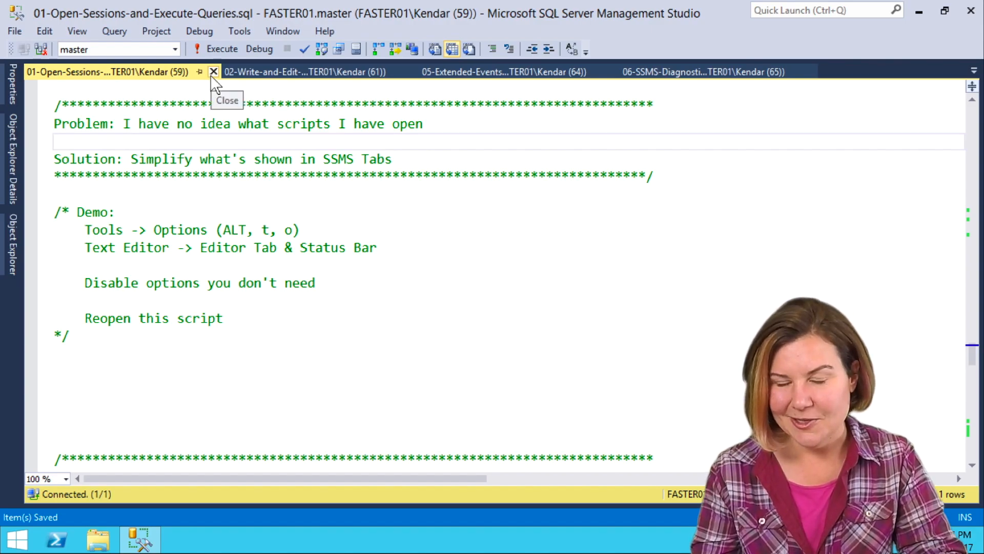
Close the 01 Open-Sessions script, reopen it from recent files, and right-click its tab
{"action": "left_click", "coordinate": [214, 72]}
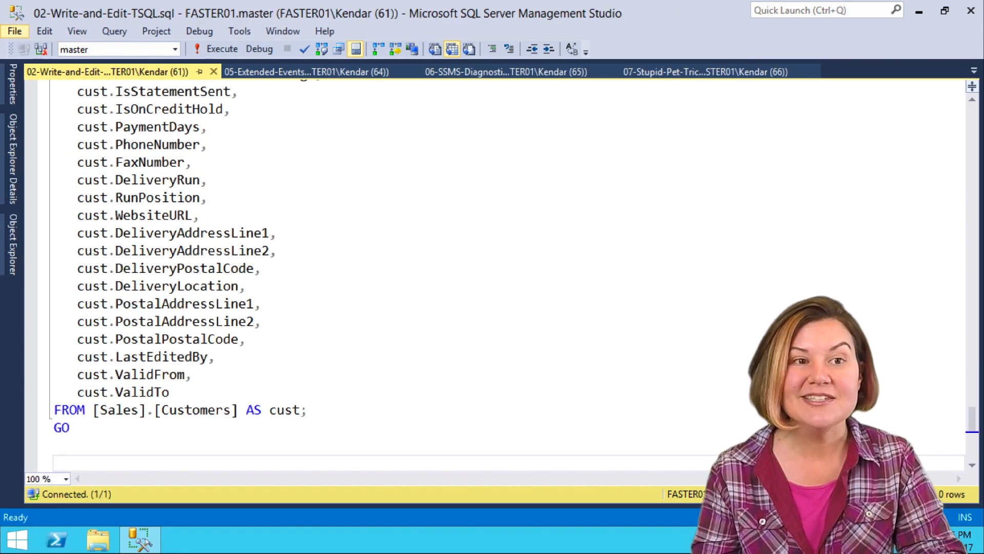
{"action": "left_click", "coordinate": [13, 31]}
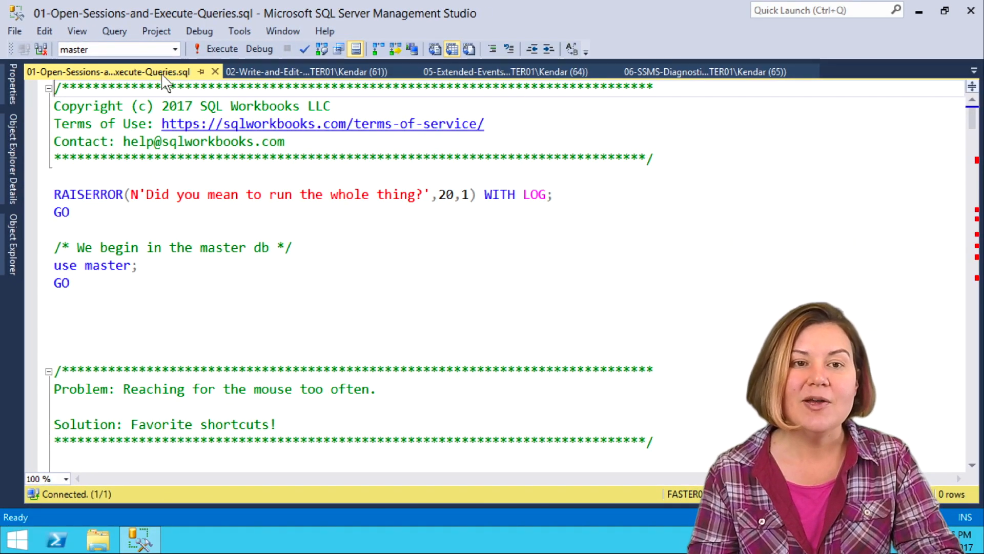
{"action": "right_click", "coordinate": [110, 72]}
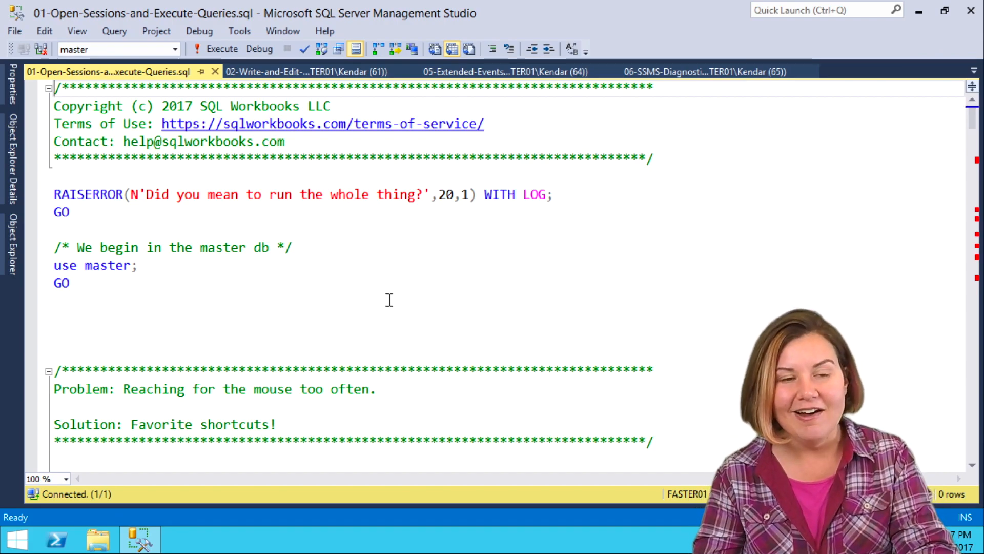
Scroll down the script to the pinned tabs section
{"action": "scroll", "scroll_direction": "down", "scroll_amount": 3}
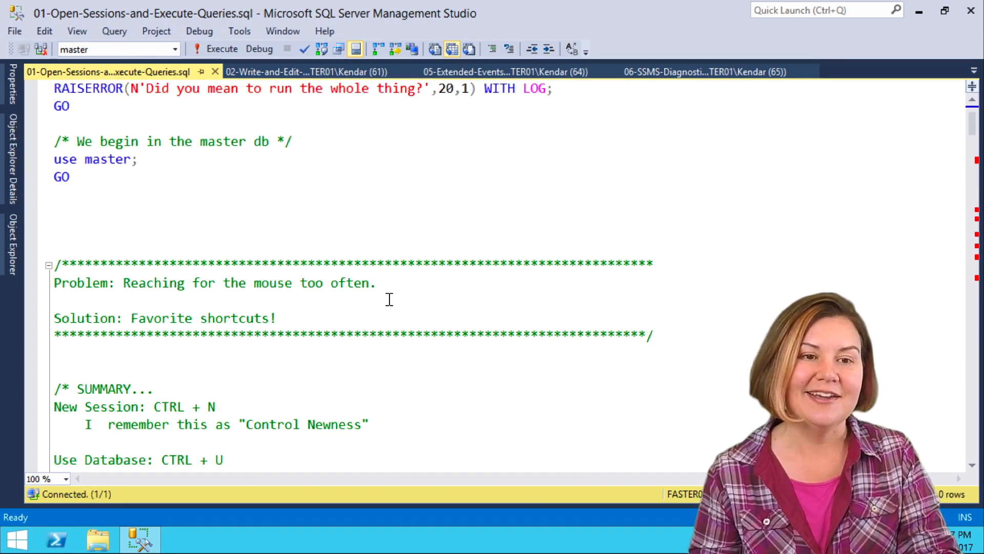
{"action": "scroll", "scroll_direction": "down", "scroll_amount": 3}
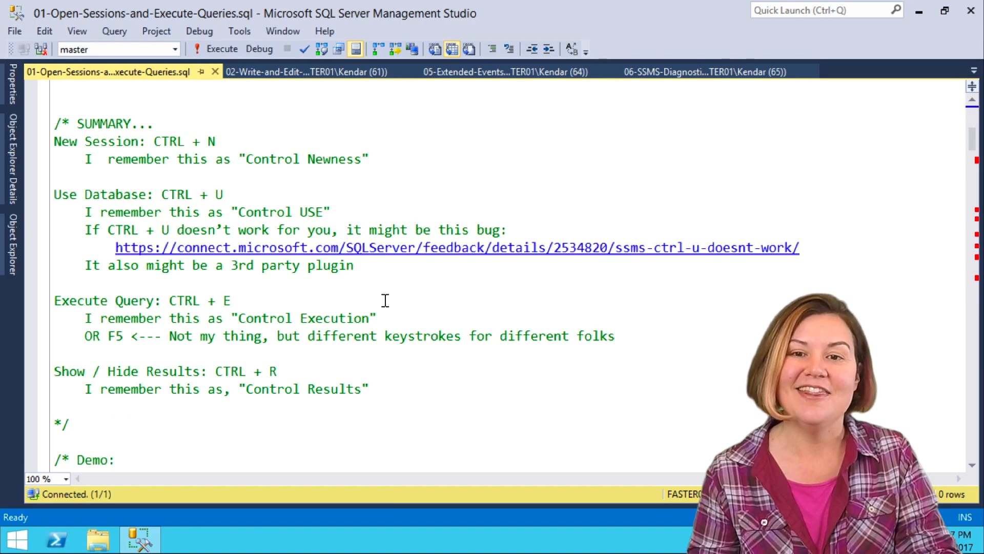
{"action": "scroll", "scroll_direction": "down", "scroll_amount": 3}
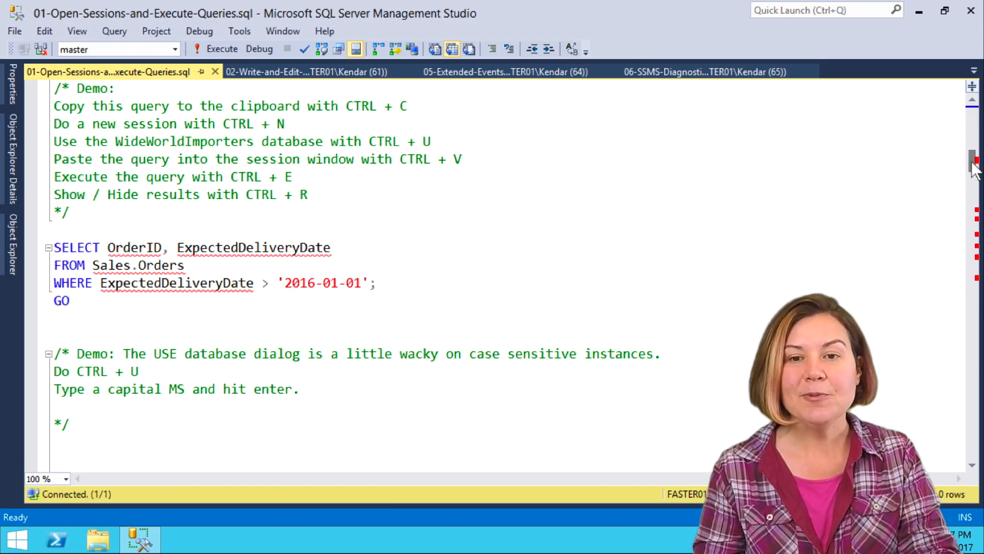
{"action": "scroll", "scroll_direction": "down", "scroll_amount": 3}
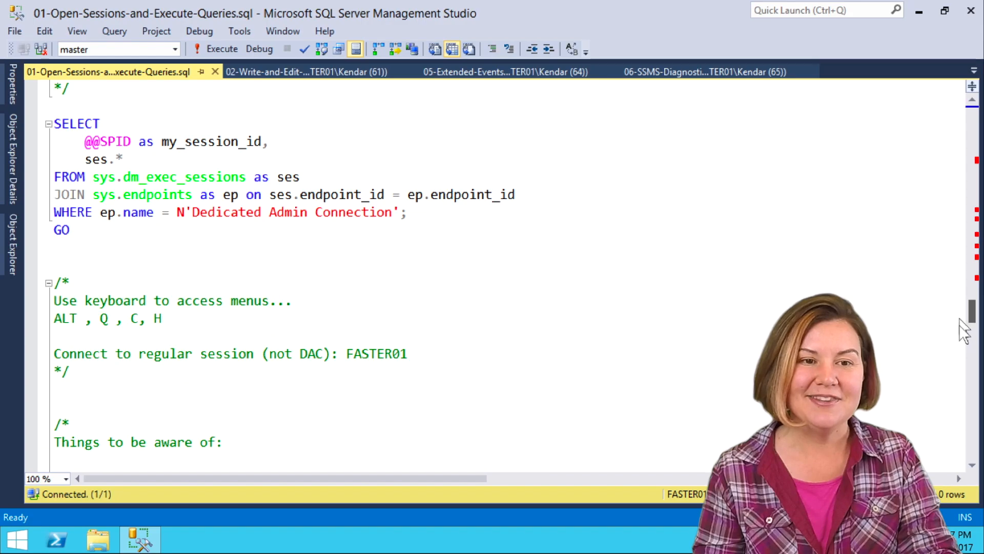
{"action": "scroll", "scroll_direction": "down", "scroll_amount": 3}
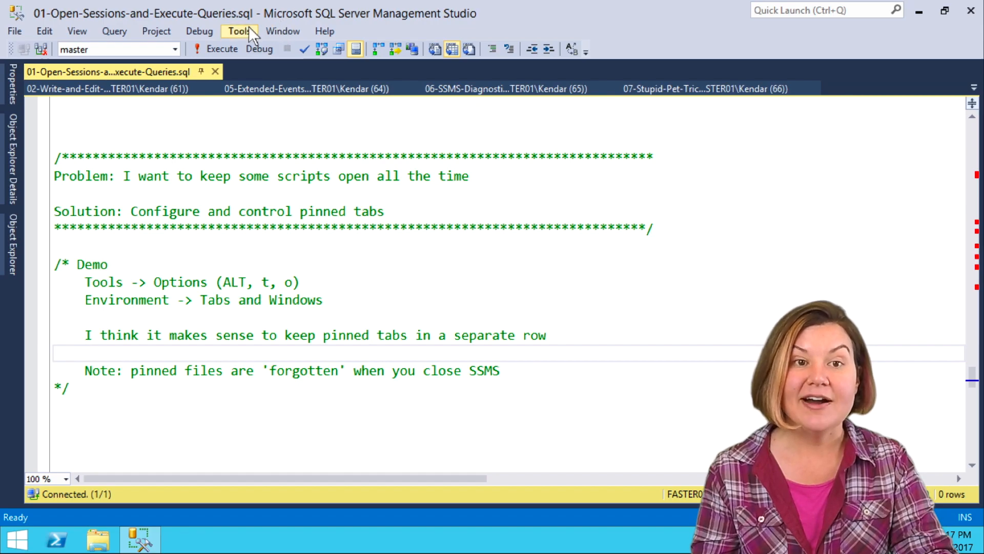
Enable 'Show pinned tabs in a separate row' under Environment > Tabs and Windows and confirm
{"action": "left_click", "coordinate": [238, 30]}
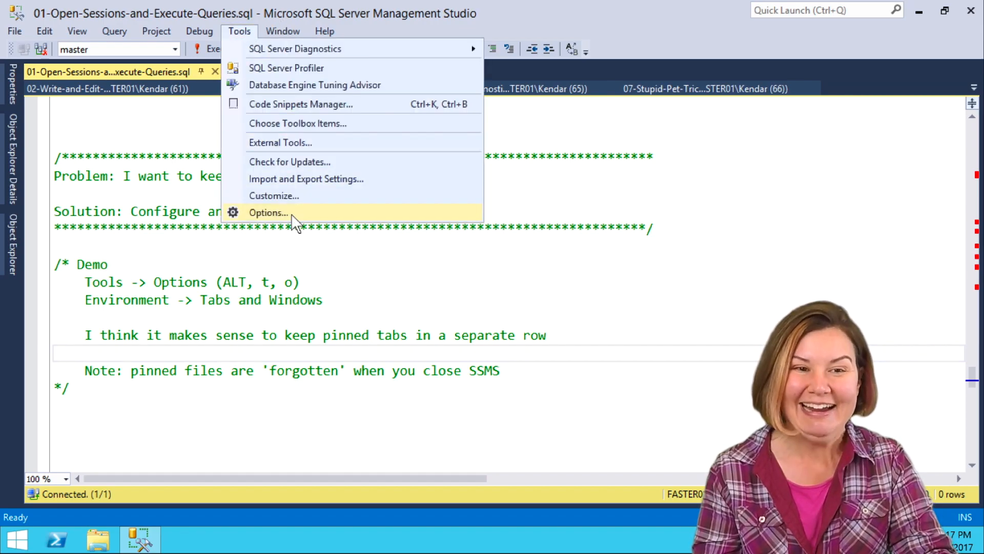
{"action": "left_click", "coordinate": [268, 212]}
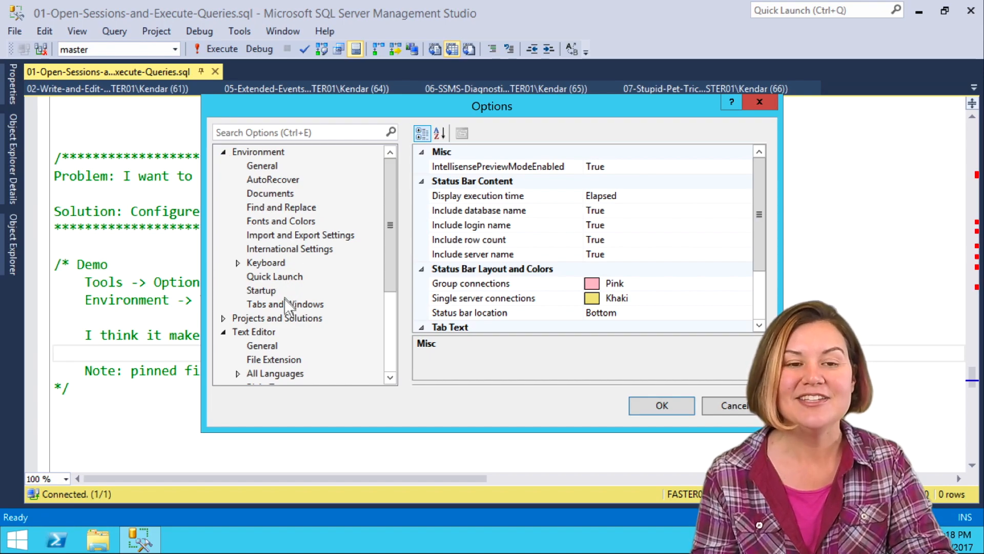
{"action": "left_click", "coordinate": [285, 304]}
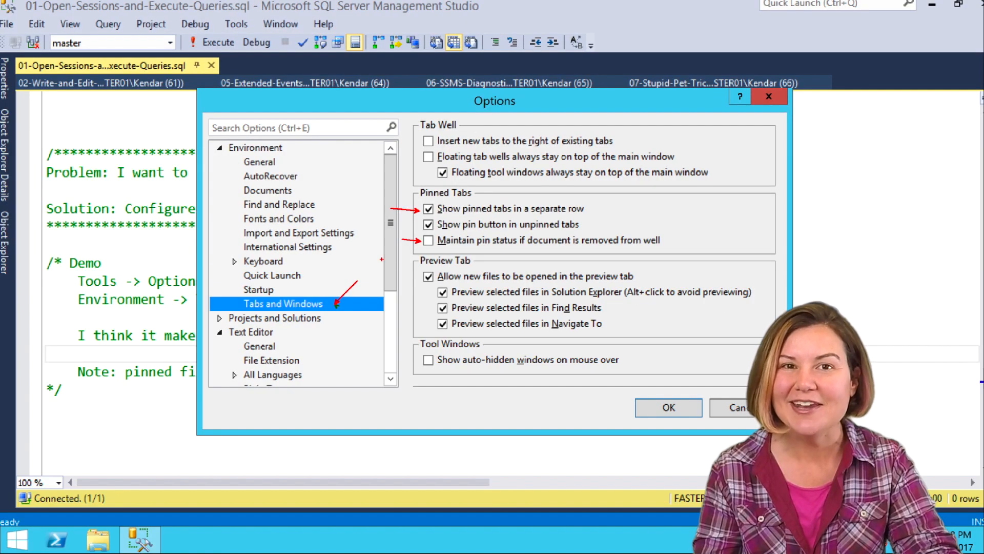
{"action": "left_click", "coordinate": [668, 407]}
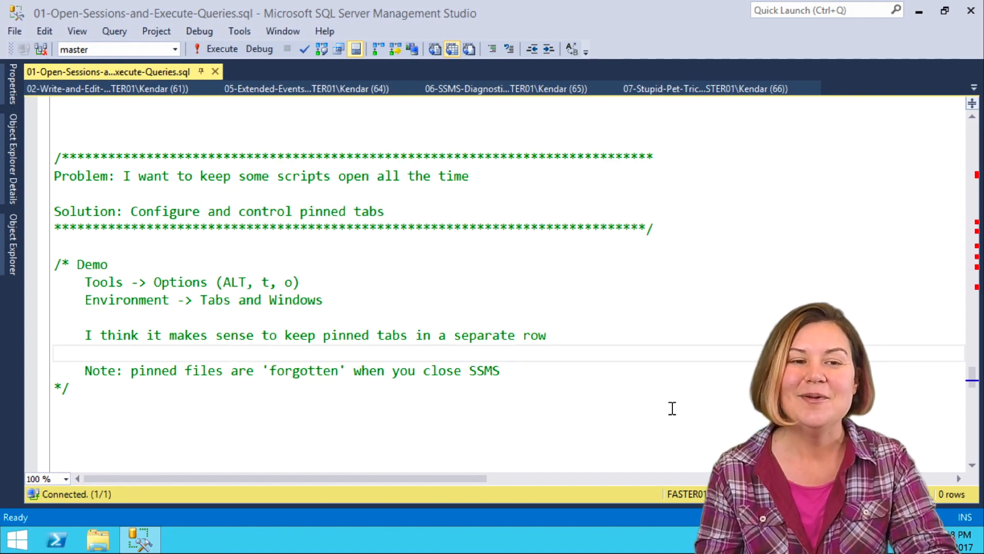
Scroll to the 'Assign shortcuts to favorite stored procedures' section and open the Tools menu
{"action": "scroll", "scroll_direction": "down", "scroll_amount": 3}
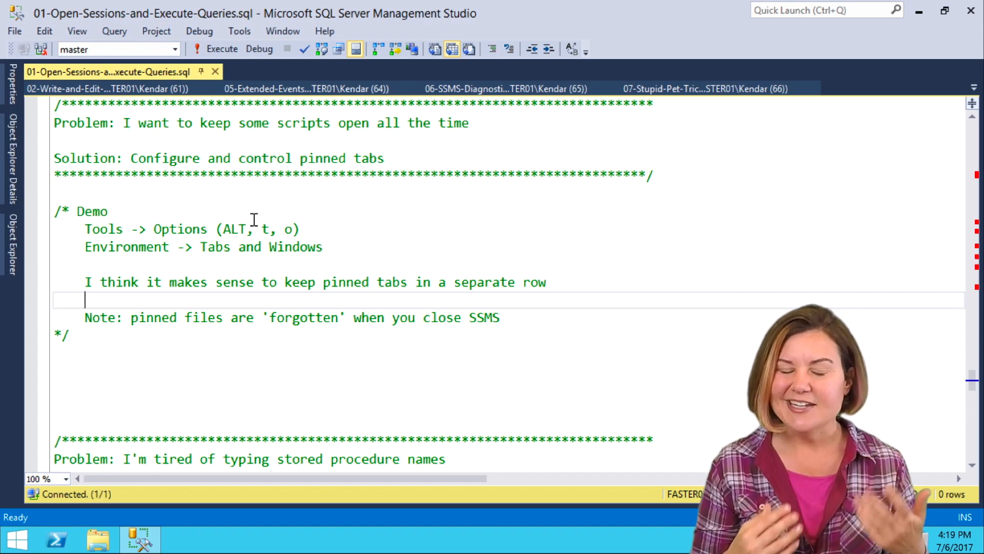
{"action": "scroll", "scroll_direction": "down", "scroll_amount": 3}
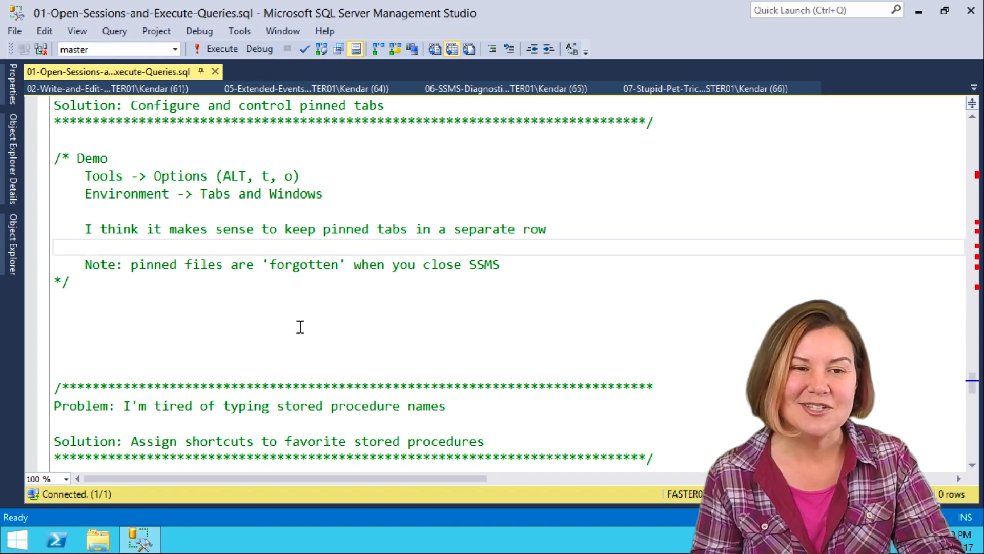
{"action": "scroll", "scroll_direction": "down", "scroll_amount": 3}
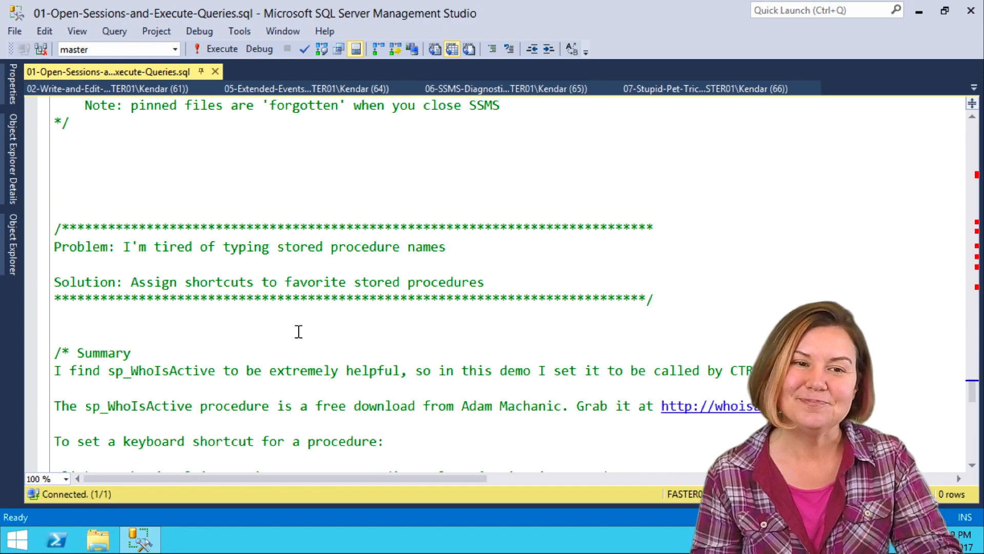
{"action": "scroll", "scroll_direction": "down", "scroll_amount": 3}
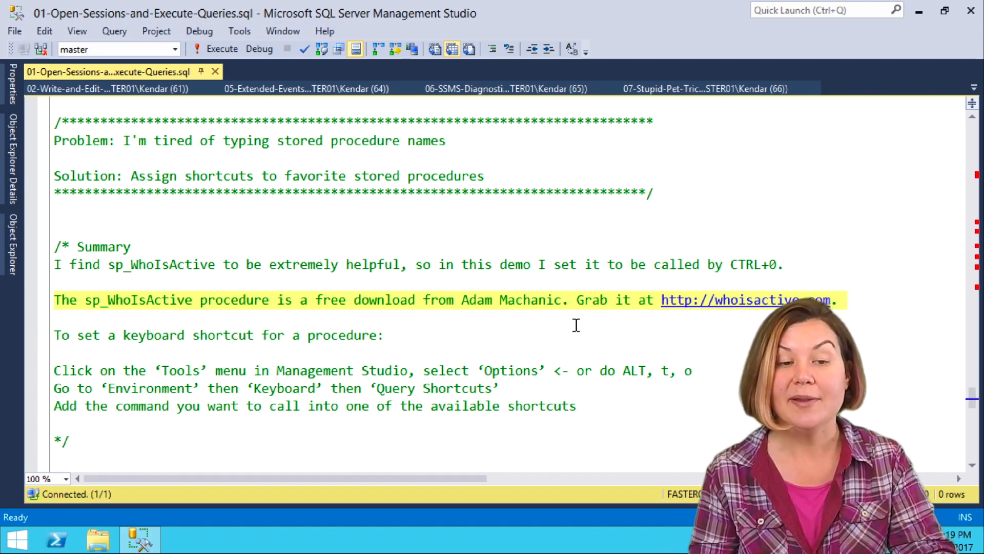
{"action": "mouse_move", "coordinate": [324, 104]}
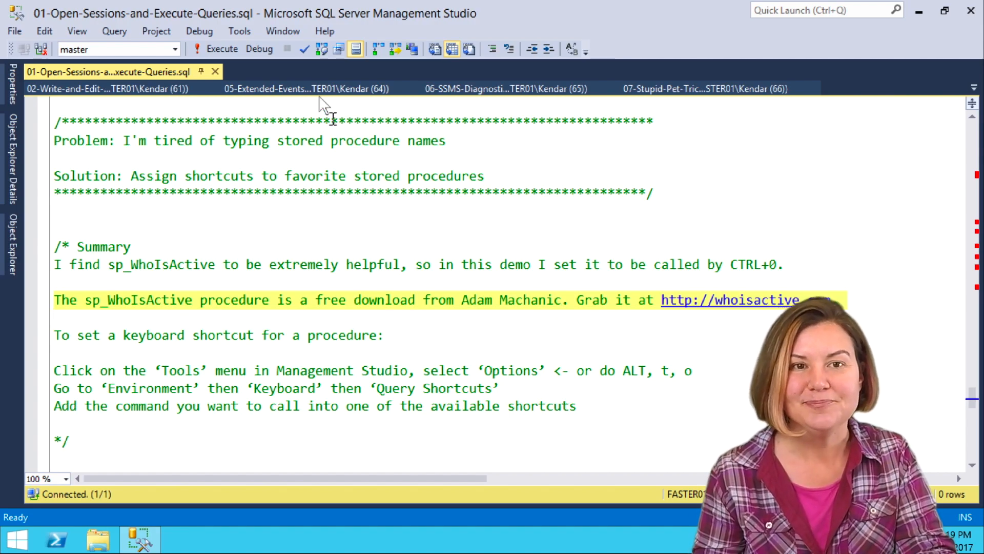
{"action": "left_click", "coordinate": [238, 31]}
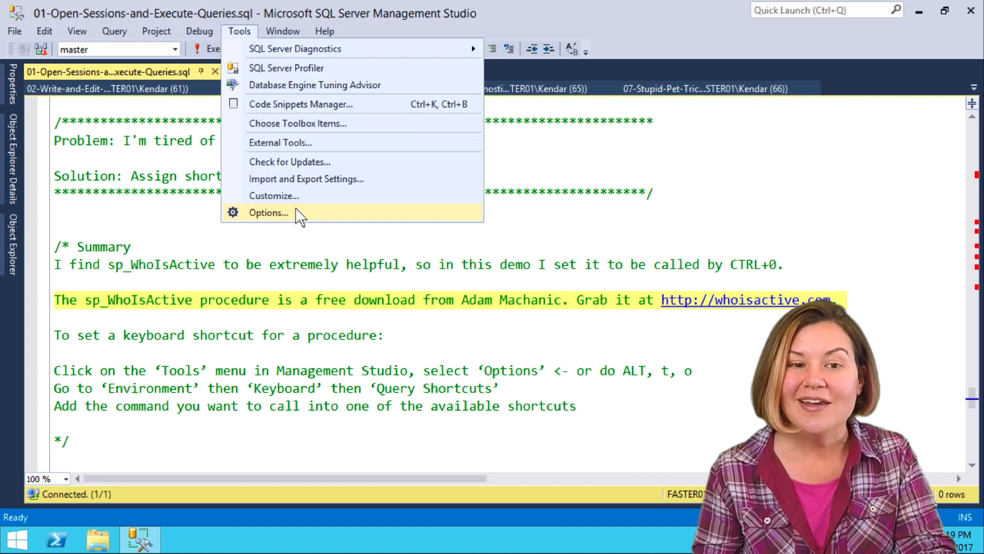
Assign sp_WhoIsActive to Ctrl+0 in Query Shortcuts options and confirm with OK
{"action": "left_click", "coordinate": [268, 212]}
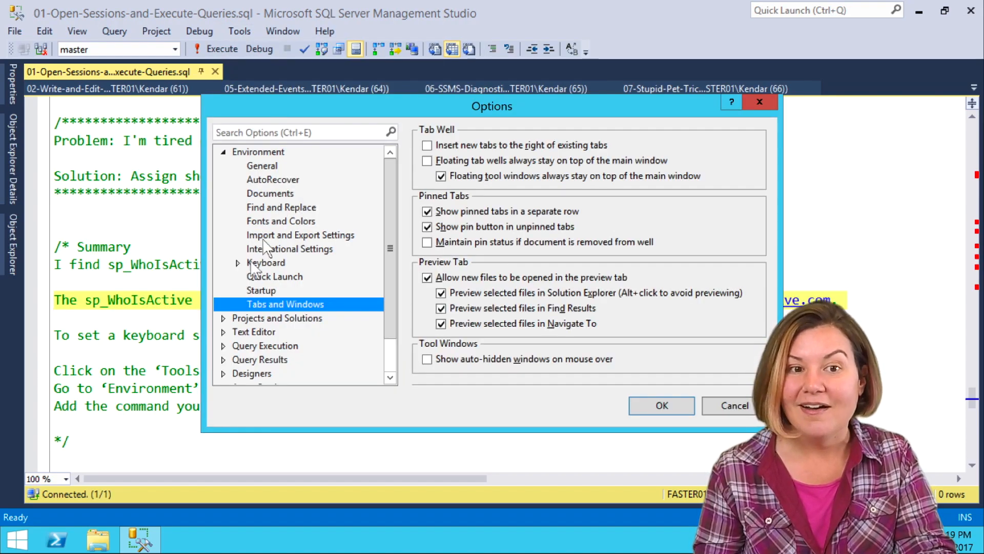
{"action": "left_click", "coordinate": [294, 290]}
{"action": "type", "text": "sp_WhoIsActive"}
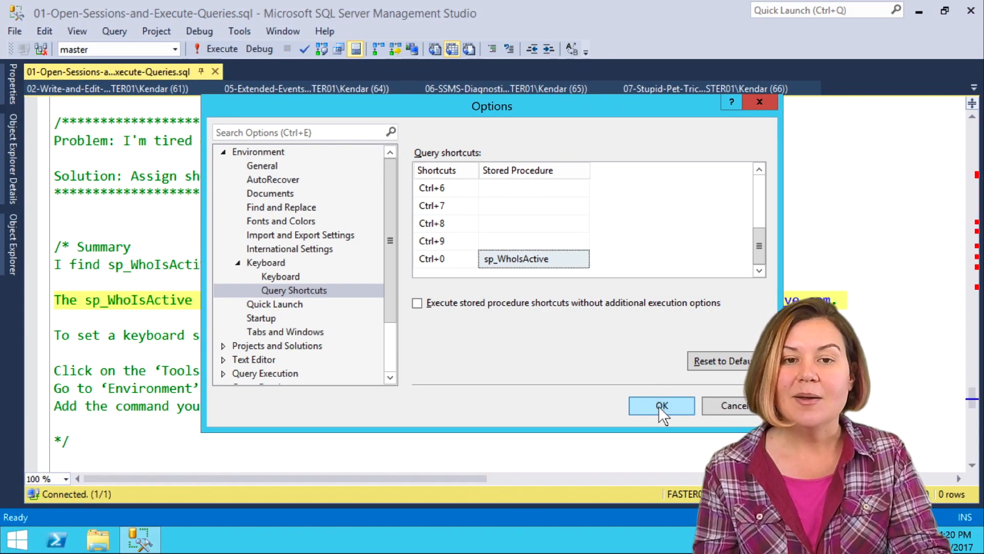
{"action": "left_click", "coordinate": [660, 405]}
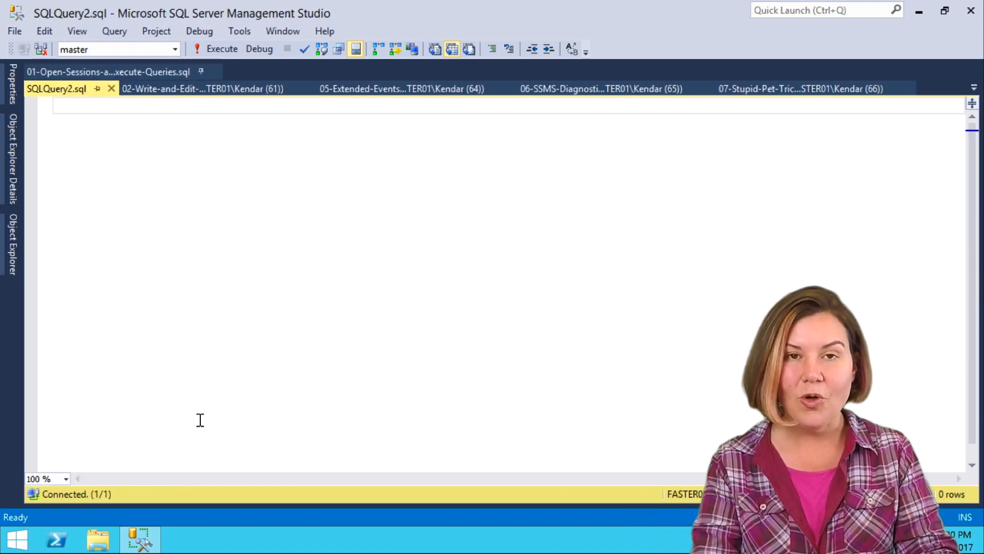
Run sp_WhoIsActive via Ctrl+0 in the new query window, then return to 02-Write-and-Edit-TSQL
{"action": "left_click", "coordinate": [221, 49]}
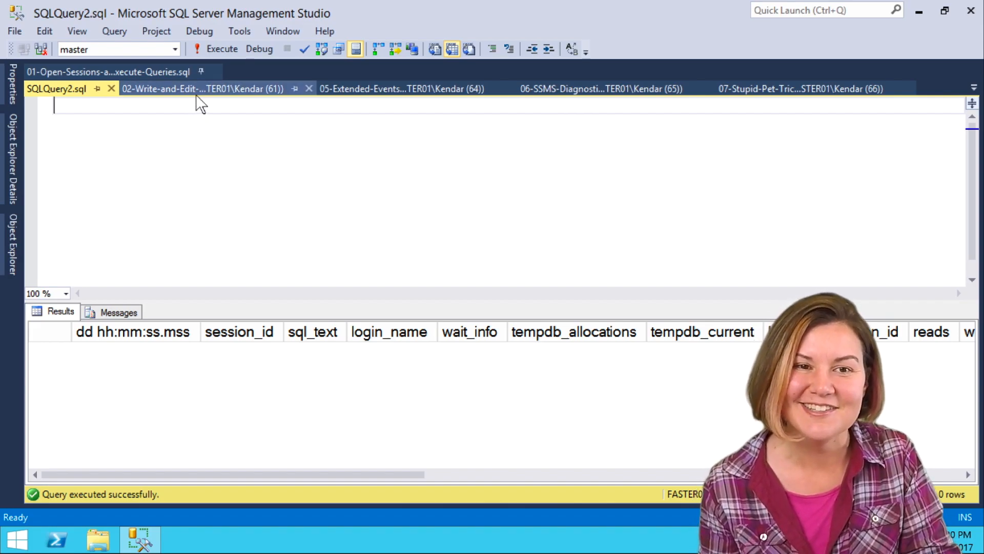
{"action": "left_click", "coordinate": [195, 89]}
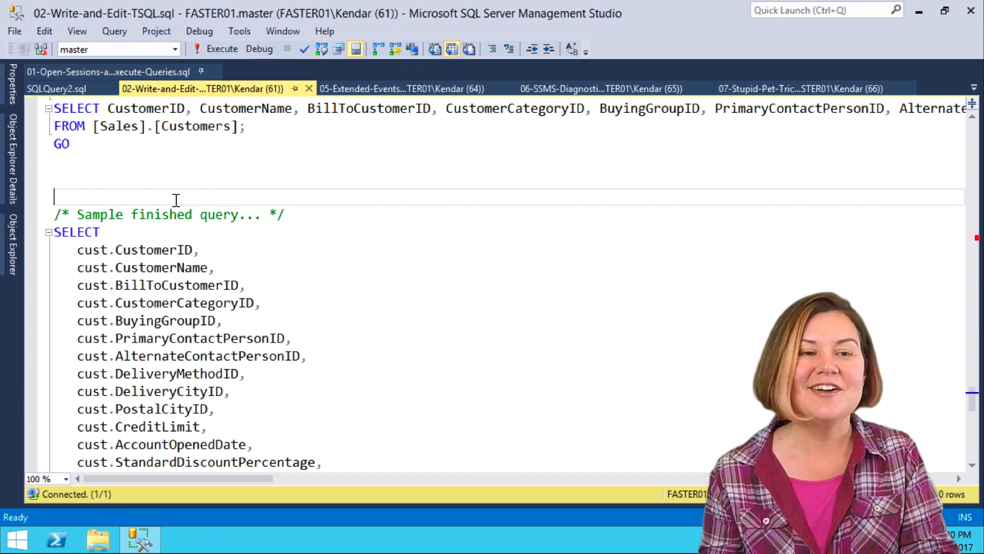
Run BEGIN TRAN in the Write-and-Edit script, check sp_WhoIsActive in SQLQuery2, then return
{"action": "type", "text": "B"}
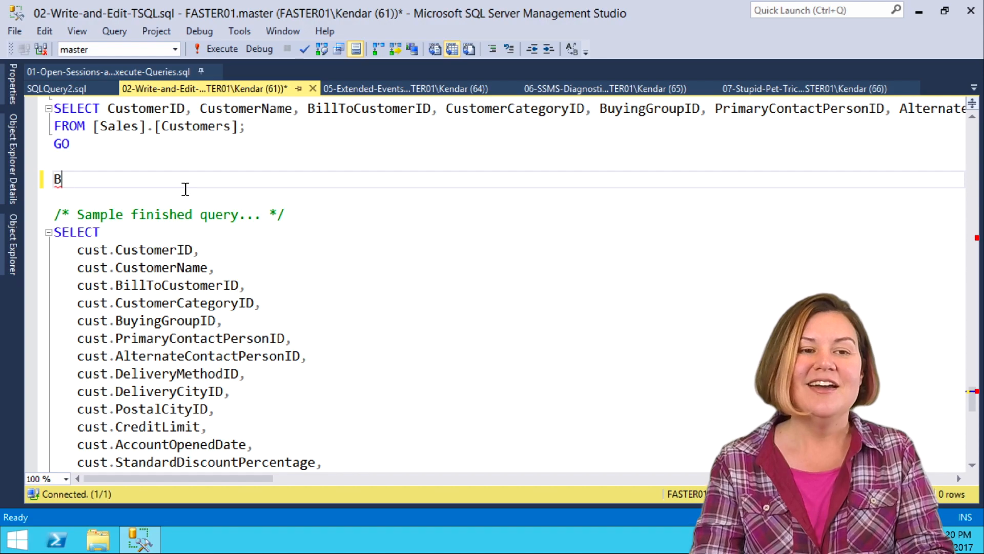
{"action": "type", "text": "EGIN TRAN"}
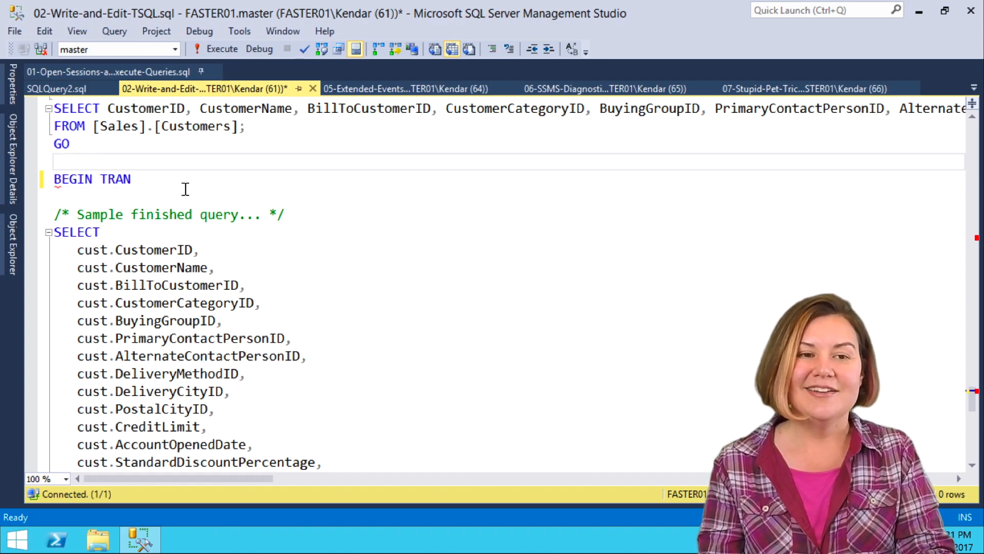
{"action": "left_click", "coordinate": [221, 49]}
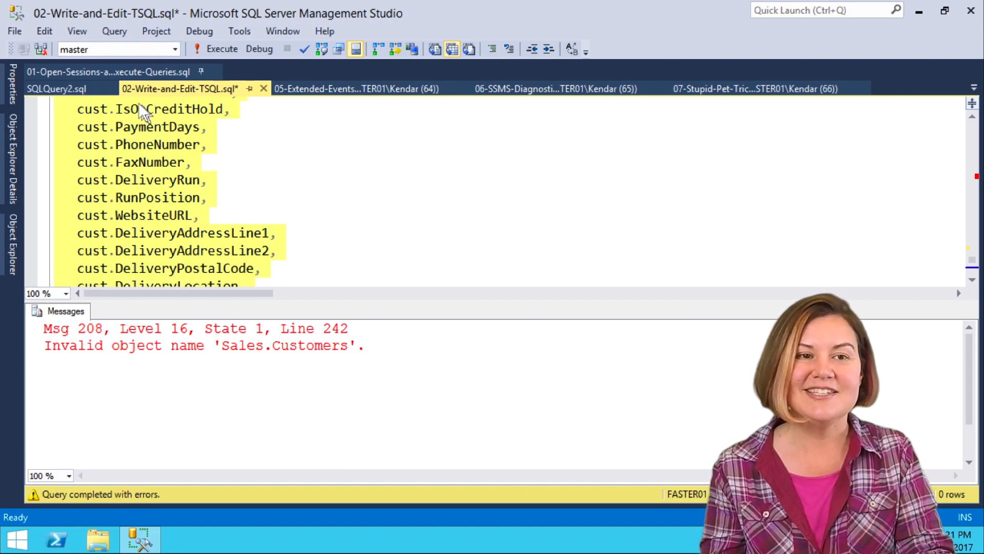
{"action": "left_click", "coordinate": [56, 88]}
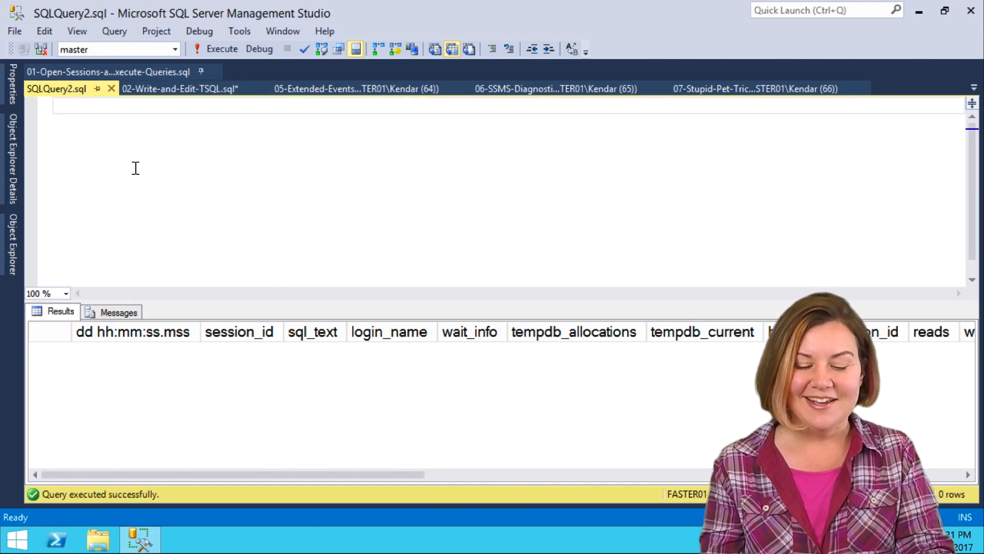
{"action": "left_click", "coordinate": [221, 49]}
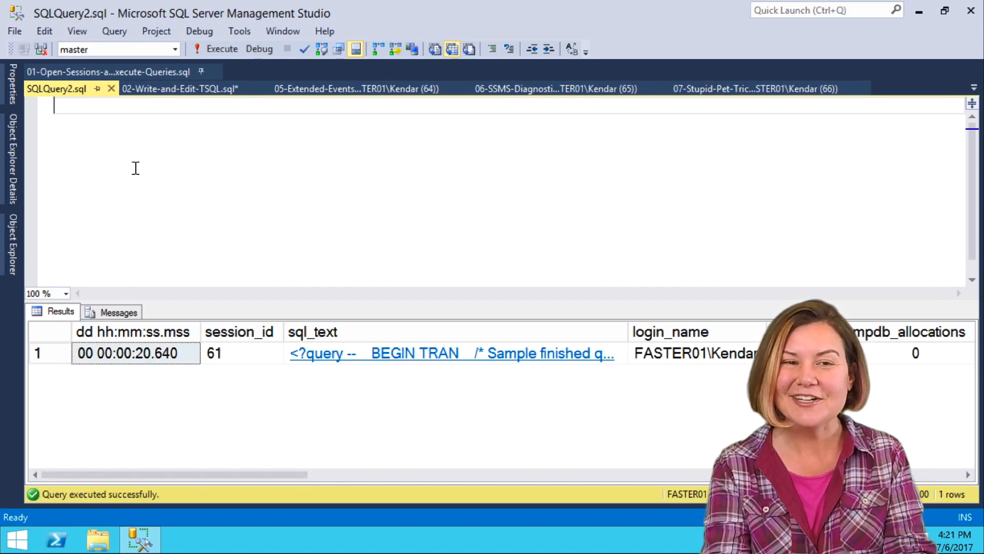
{"action": "mouse_move", "coordinate": [178, 88]}
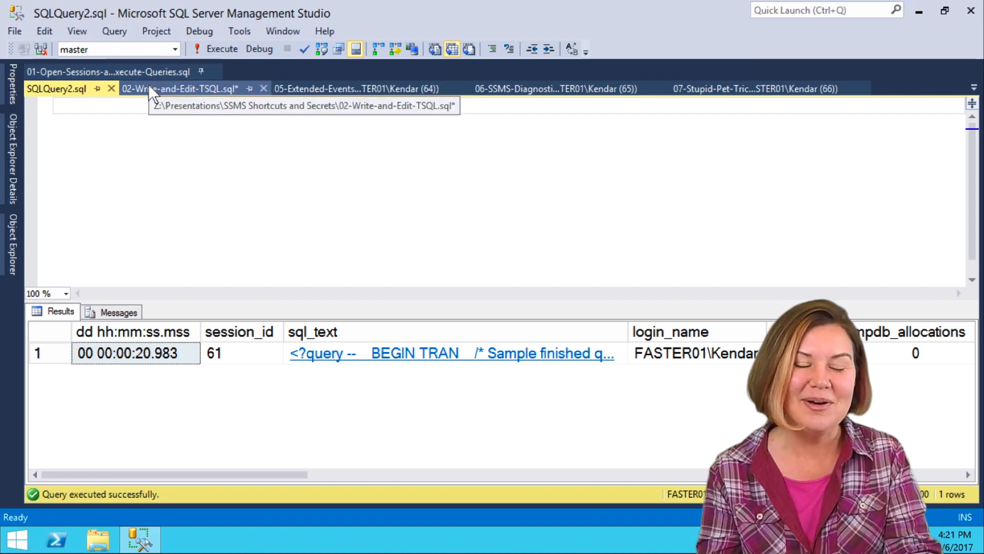
{"action": "left_click", "coordinate": [178, 88]}
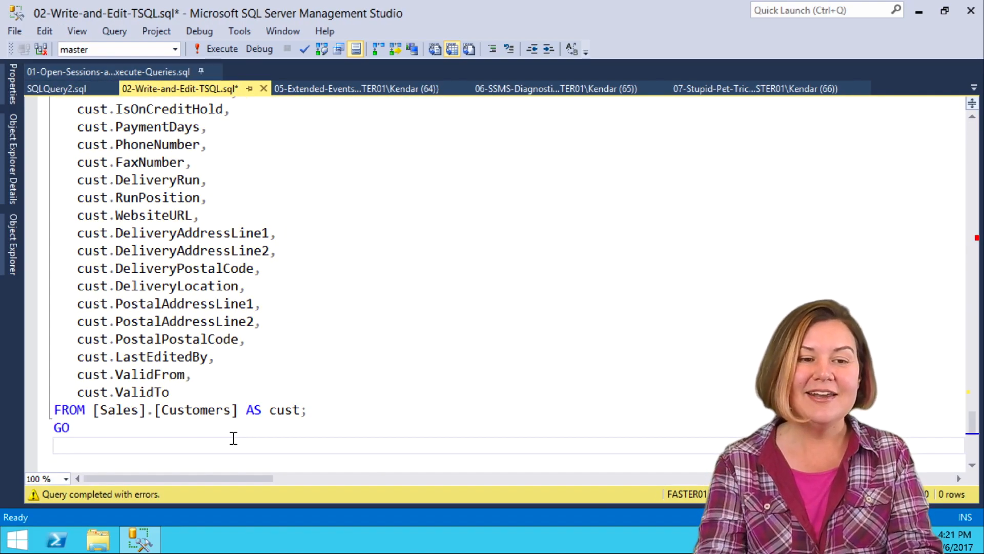
Run rollback in 02-Write-and-Edit-TSQL.sql, then return to the SQLQuery2.sql window
{"action": "type", "text": "rollback"}
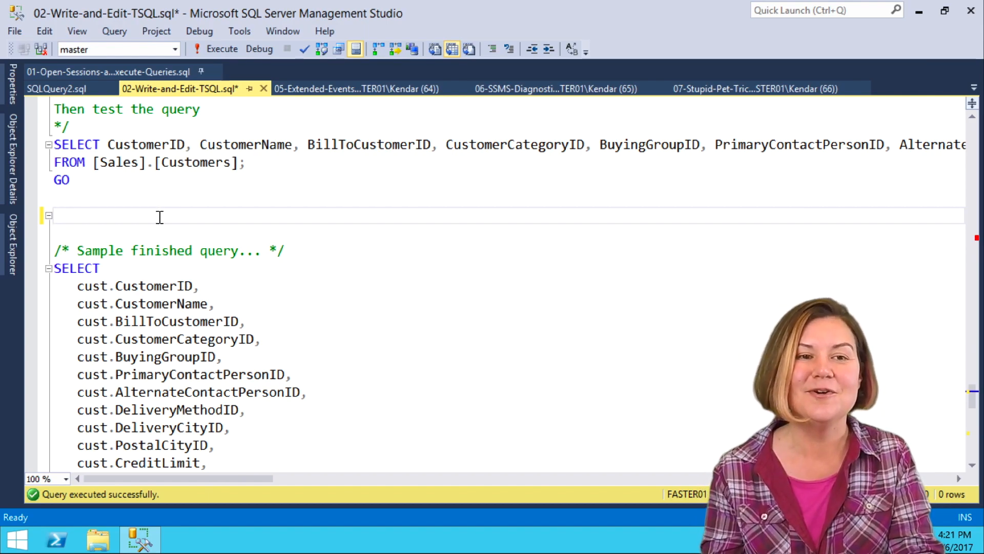
{"action": "left_click", "coordinate": [56, 89]}
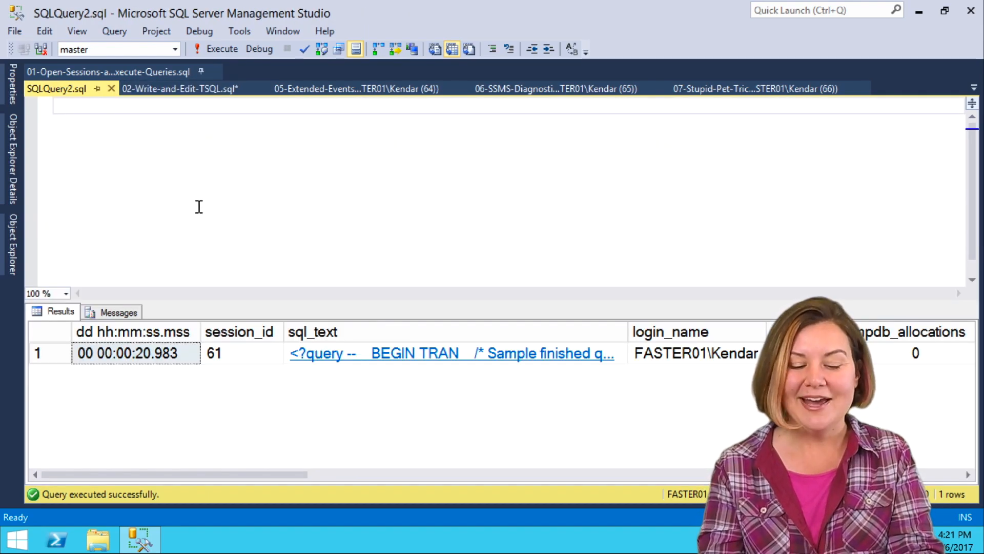